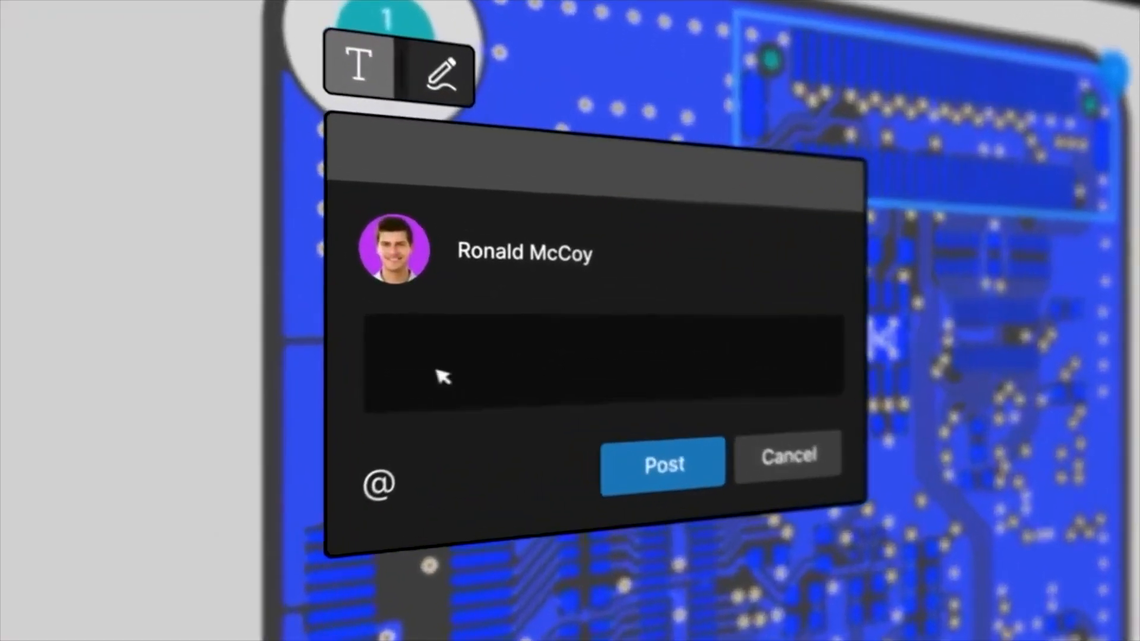
Post a comment asking to update components with outdated 3D models, then type a 'Done' reply.
text(These components have an outrated 3D model. The schematic has changed, so update them to the new revision on the PCB.)
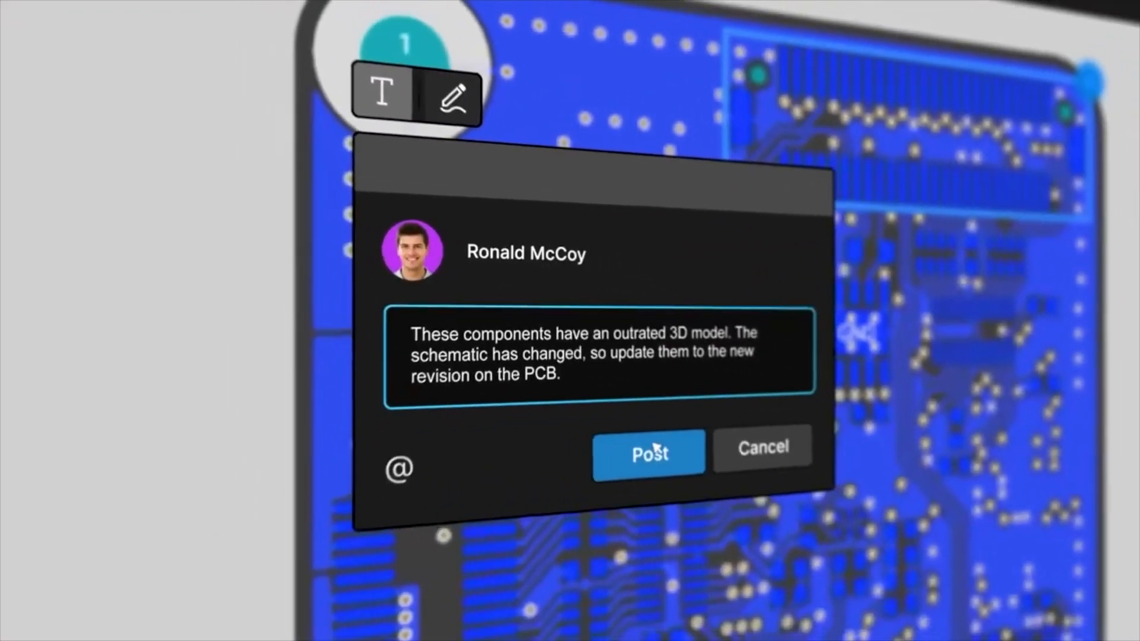
click(648, 454)
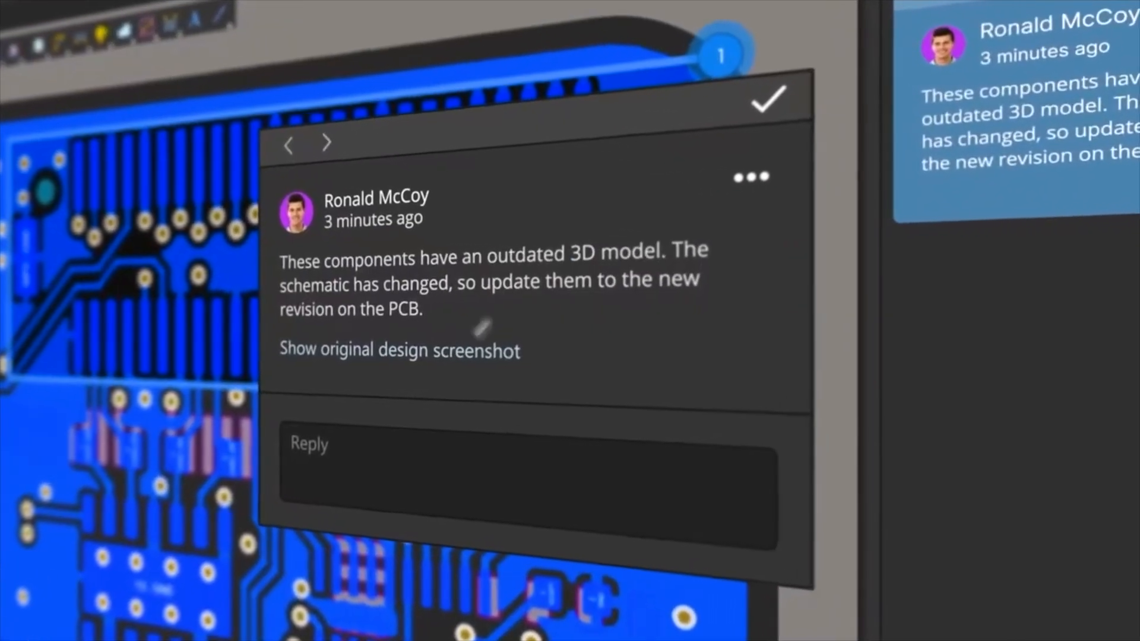
text(Done, components has been updated. How's this?)
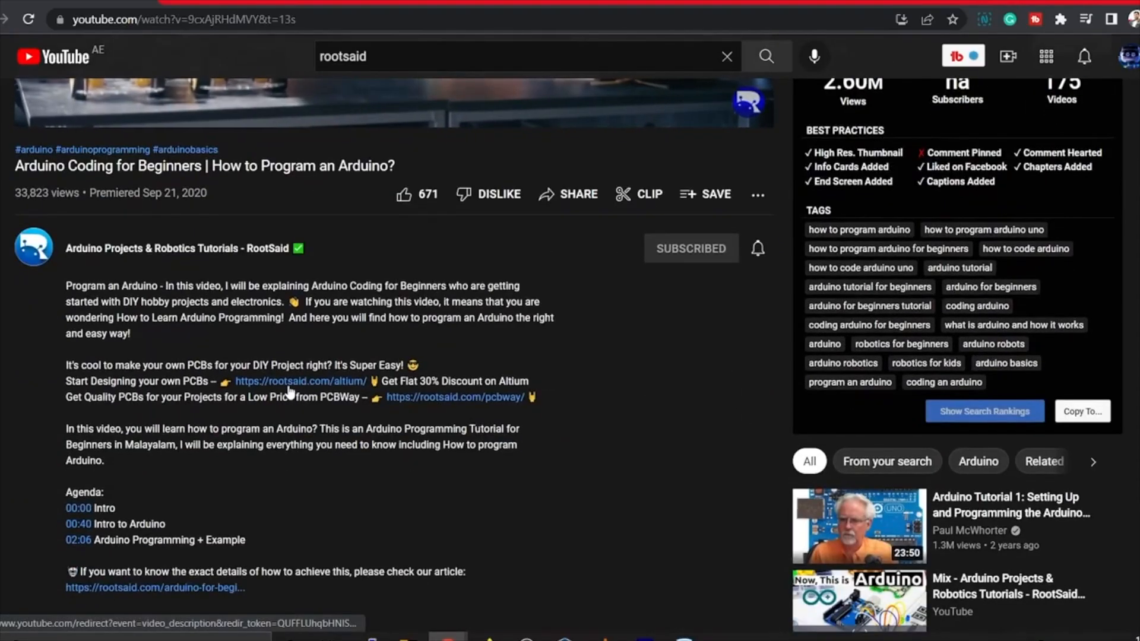
Start the Altium free trial, answering Yes and 'student working on a school project'.
click(300, 381)
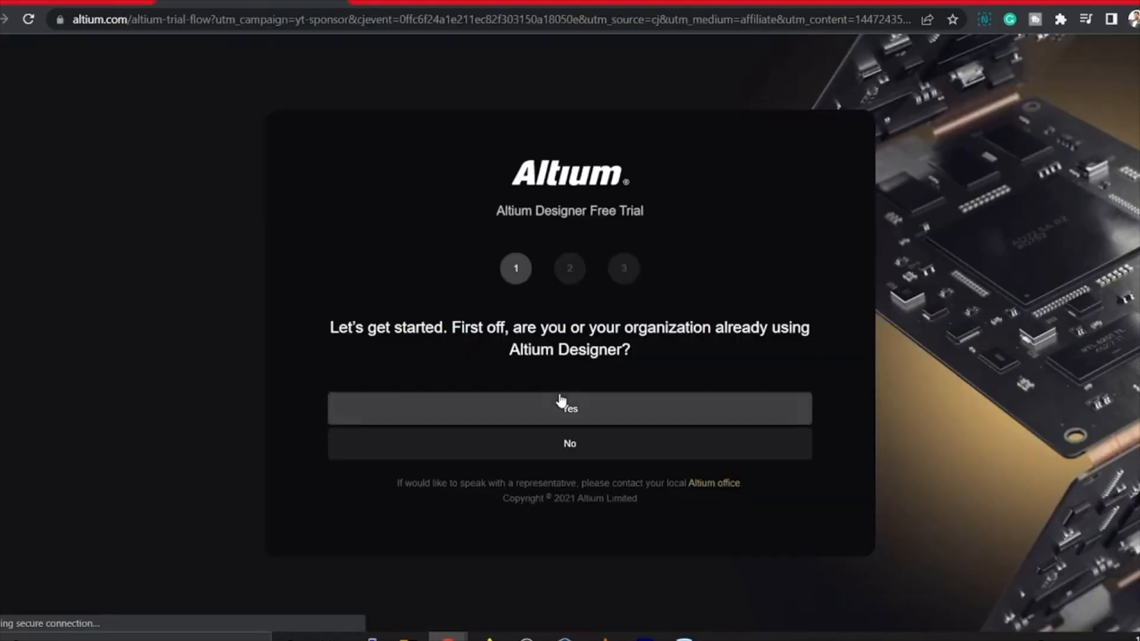
click(569, 408)
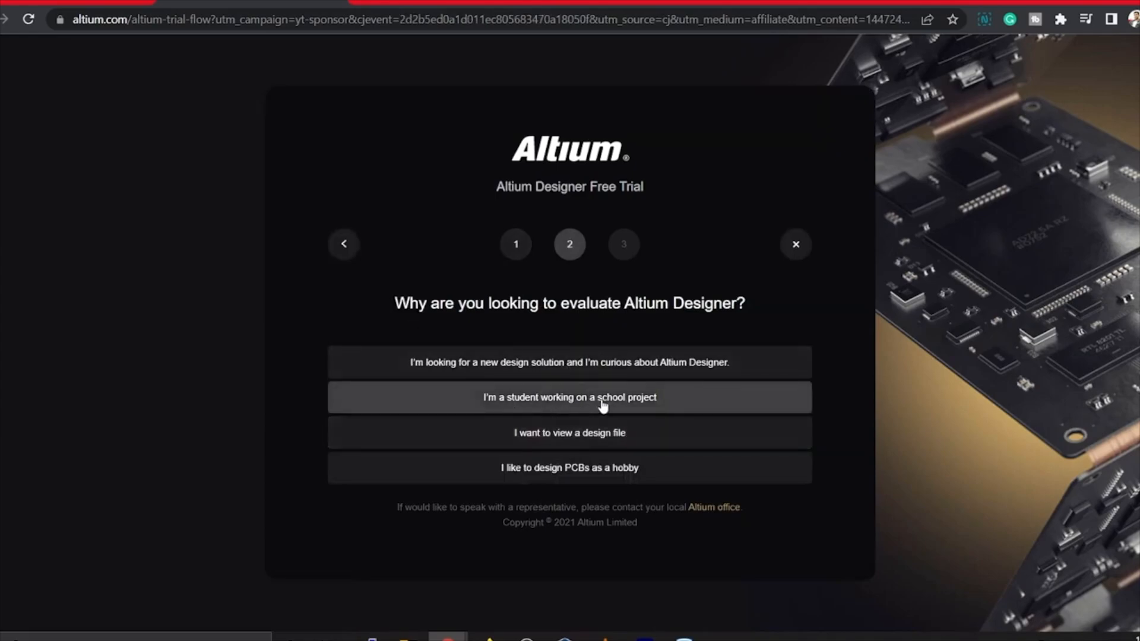
click(569, 397)
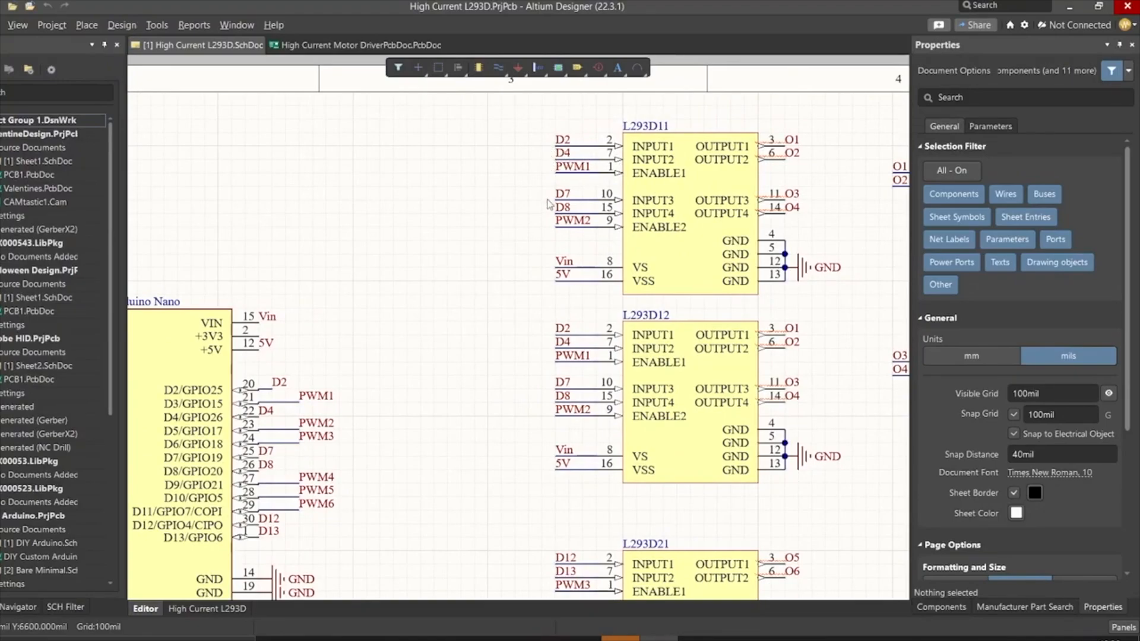
mouse_move(561, 233)
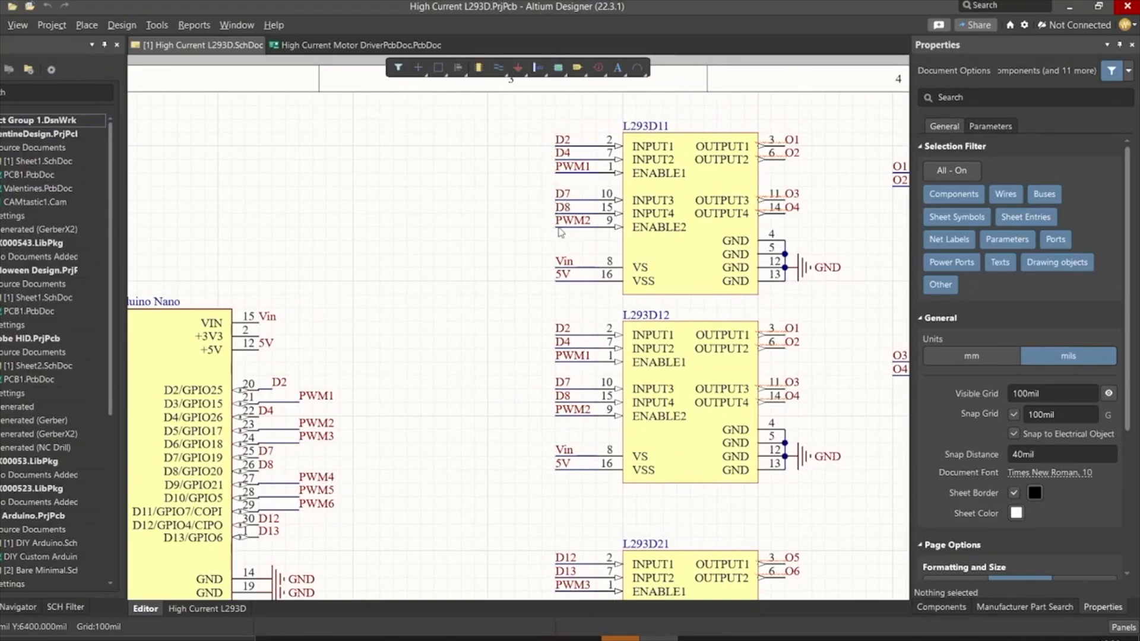
scroll(down, 3)
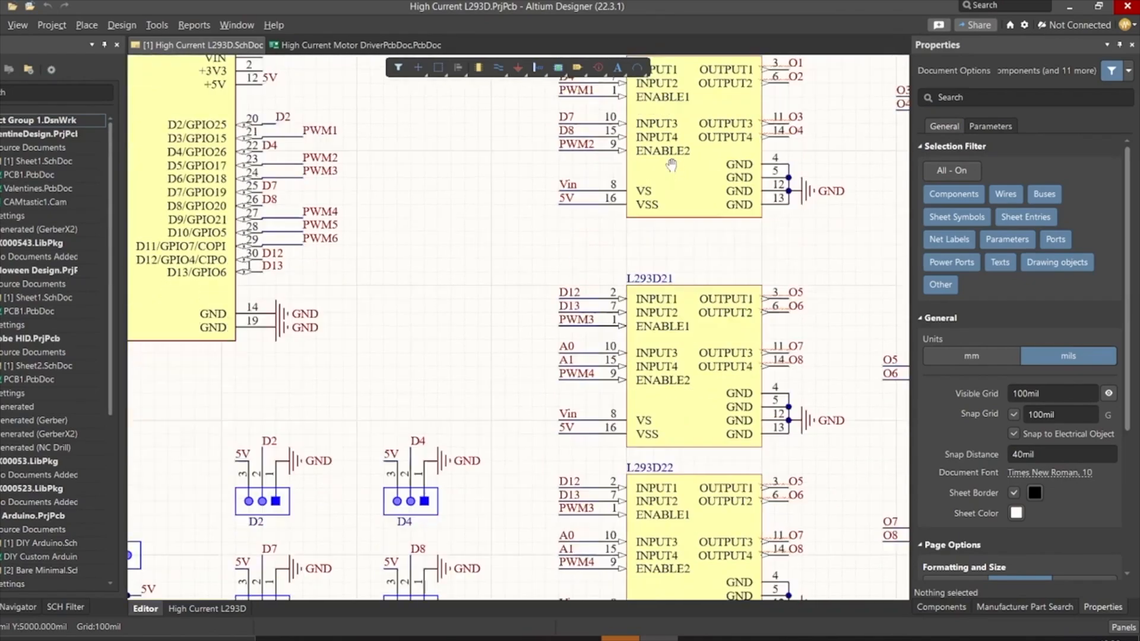
scroll(down, 3)
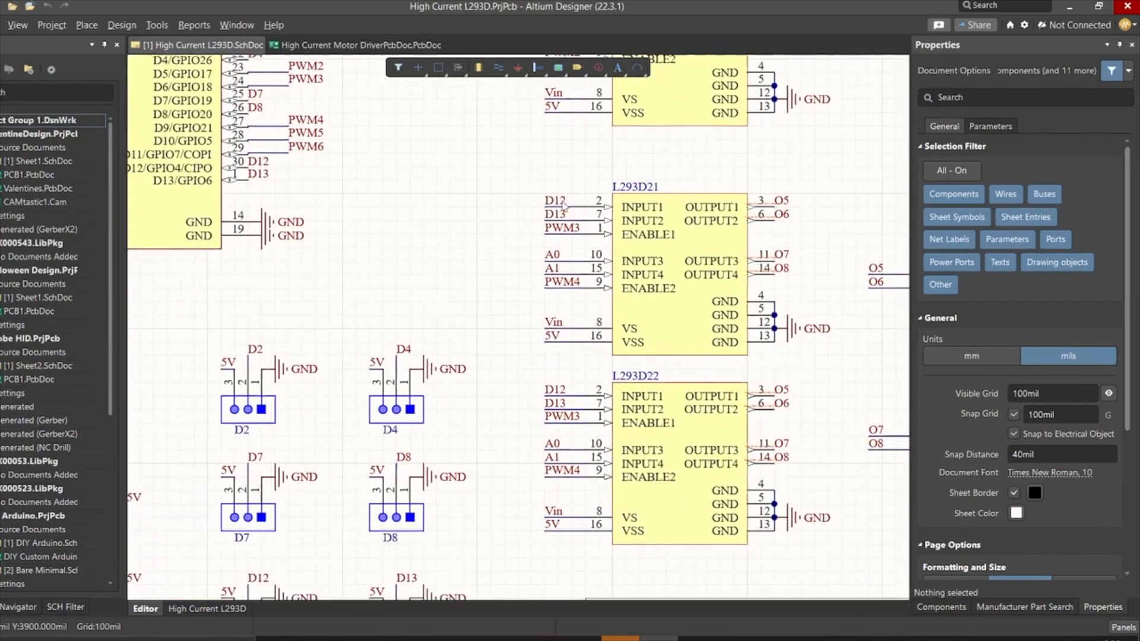
mouse_move(553, 240)
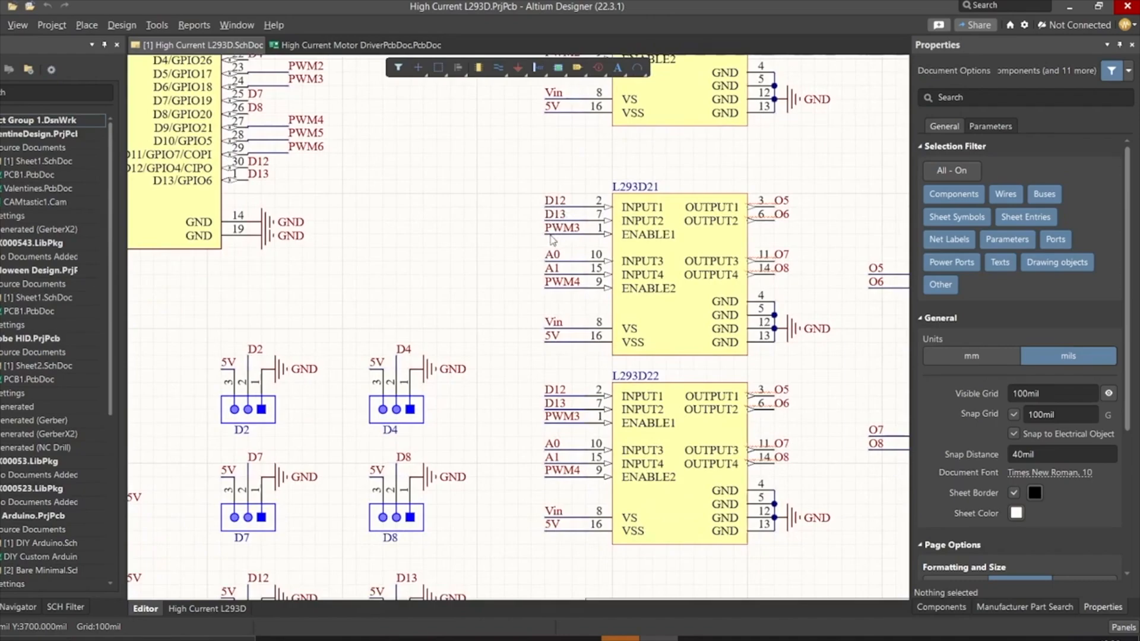
mouse_move(576, 271)
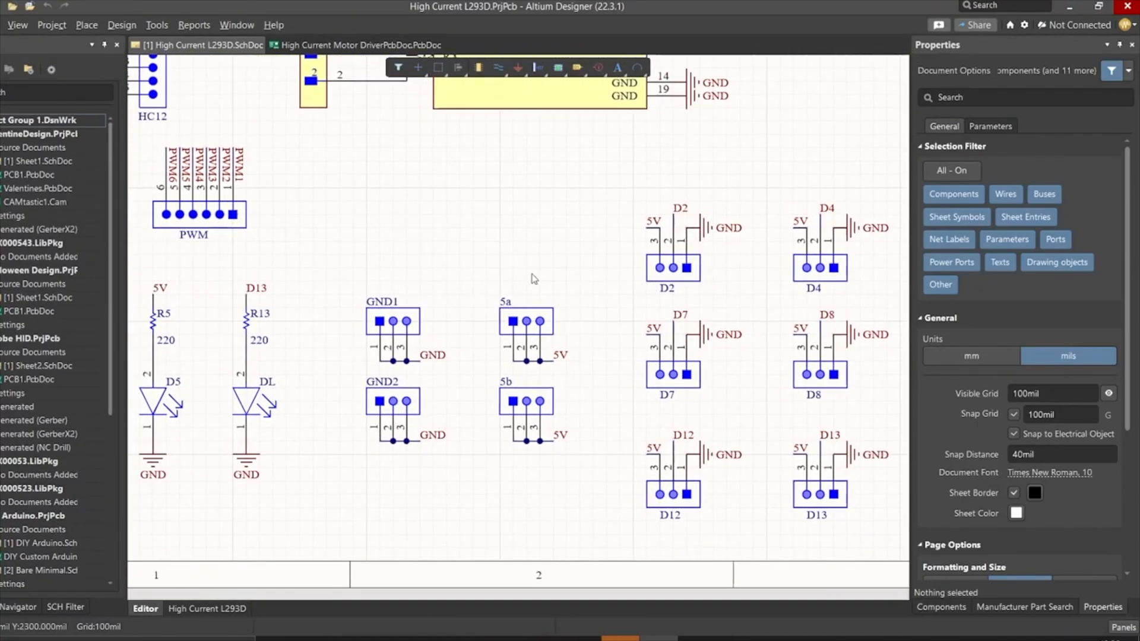
mouse_move(434, 305)
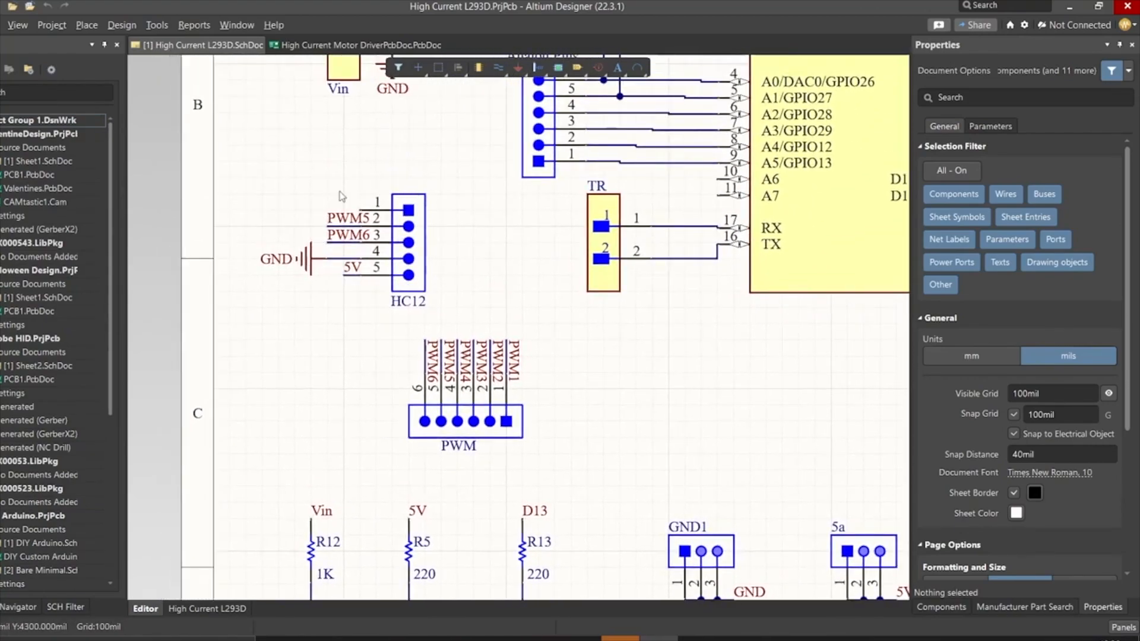
scroll(down, 3)
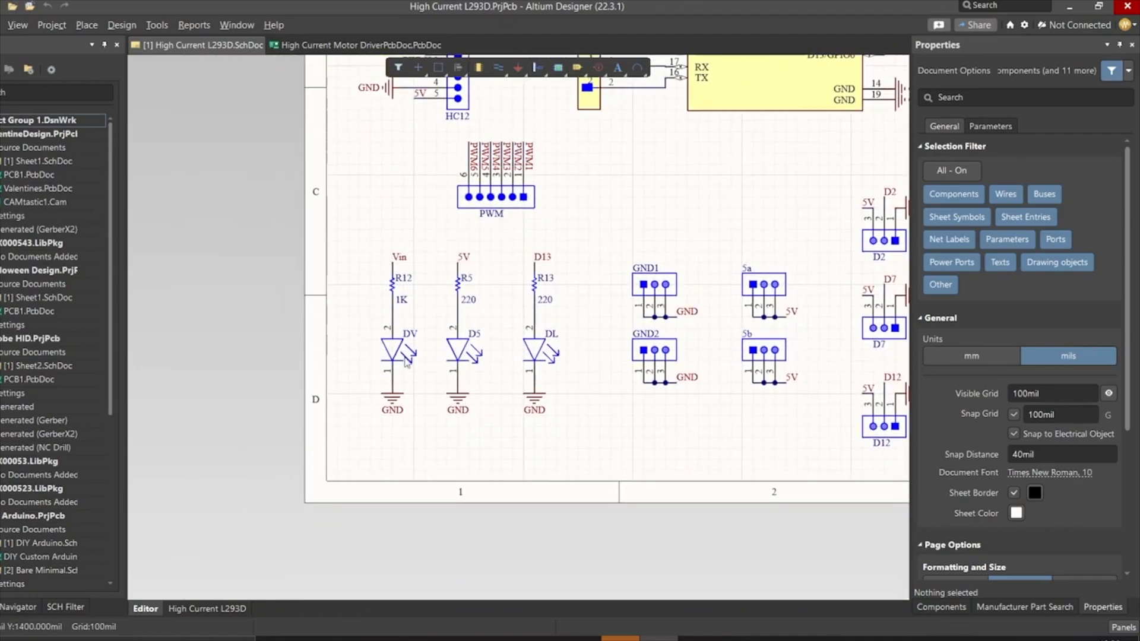
click(355, 45)
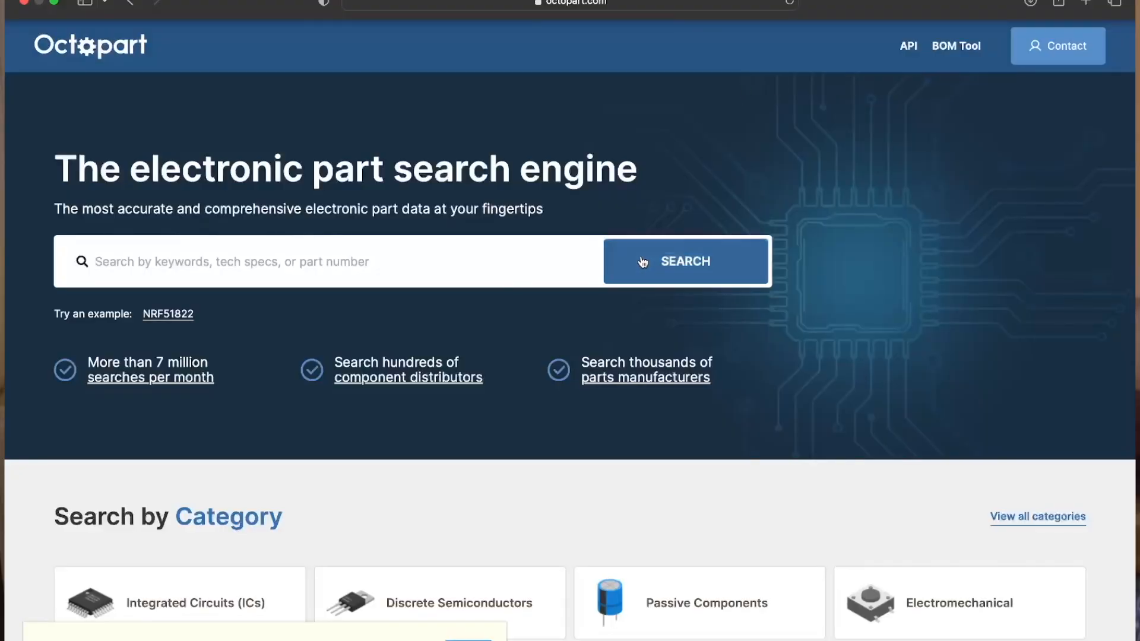
Search Octopart for atmega32, view the ATMEGA328P-ANR, and return to search.
scroll(down, 3)
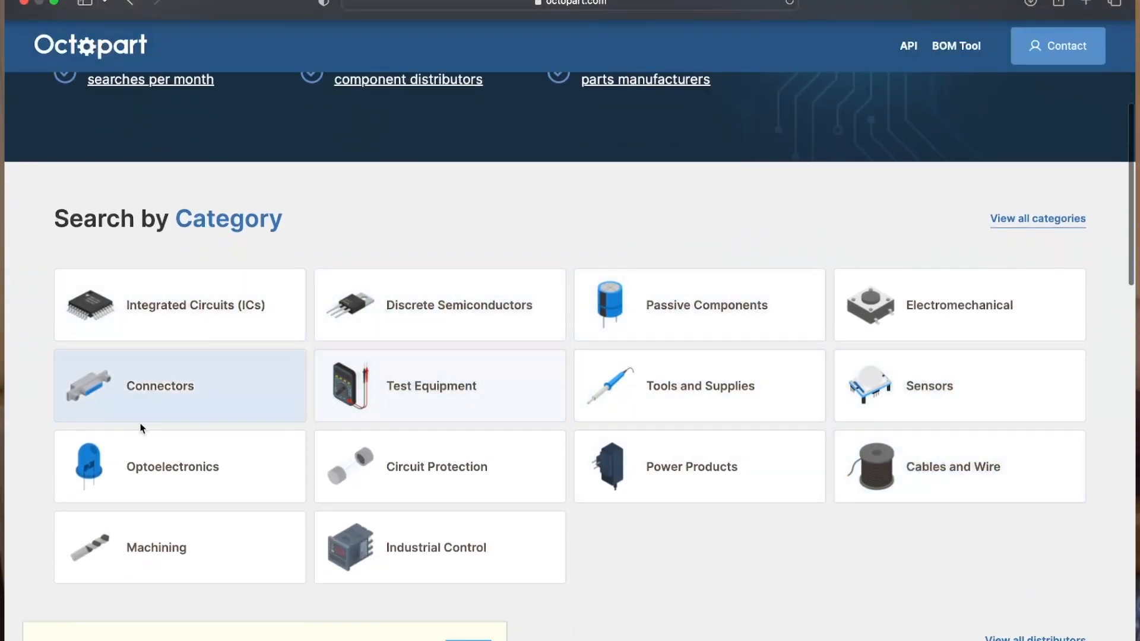
text(atmega32)
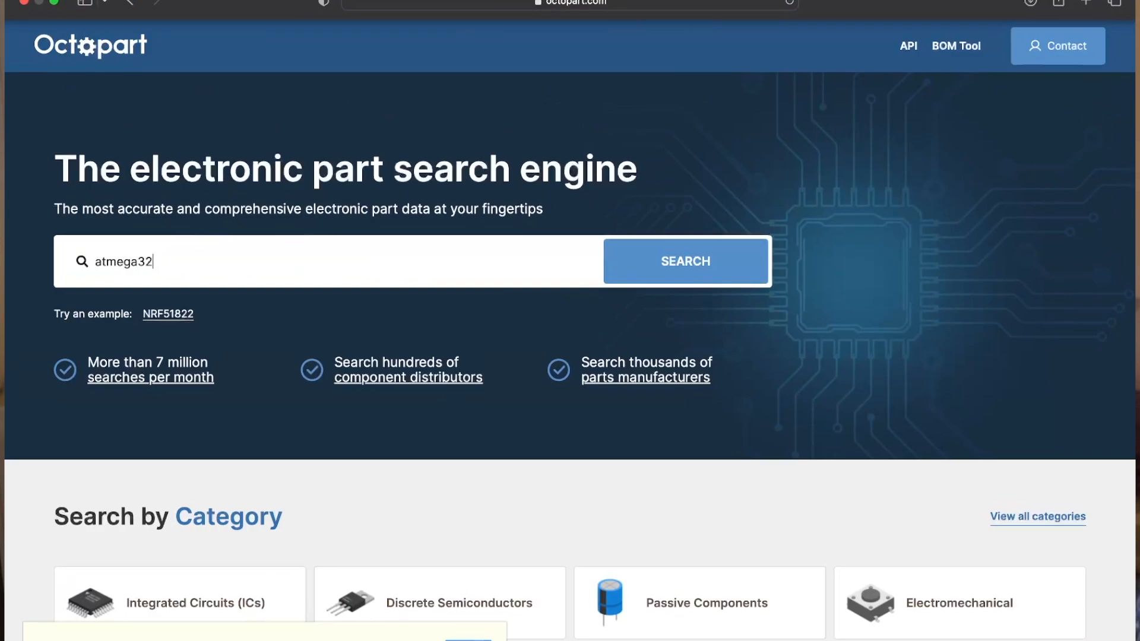
click(684, 261)
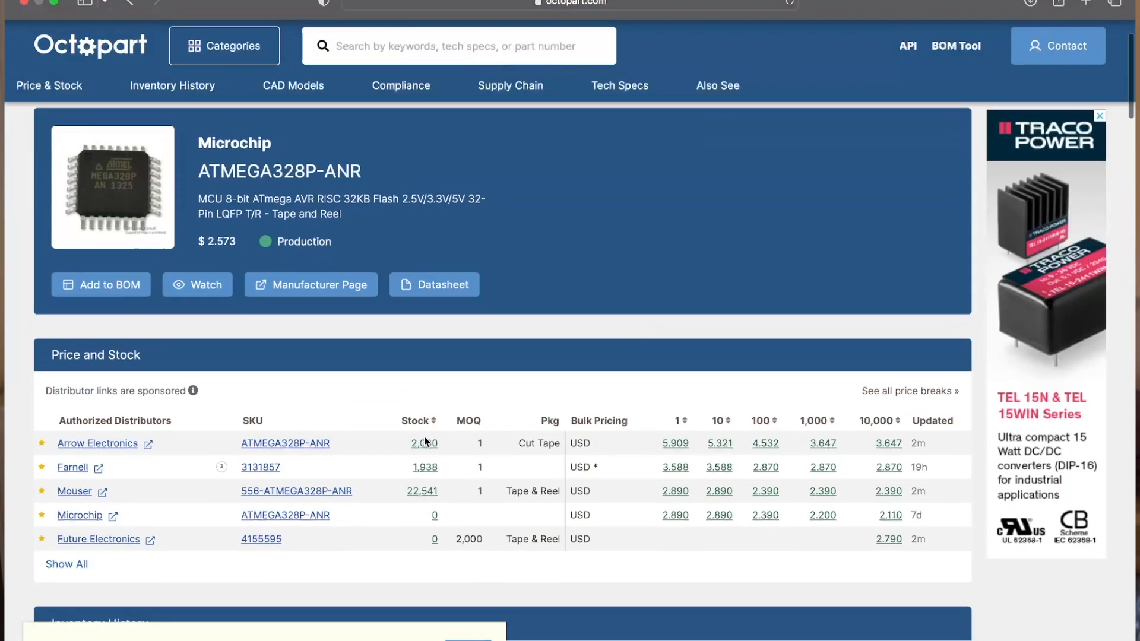
click(434, 284)
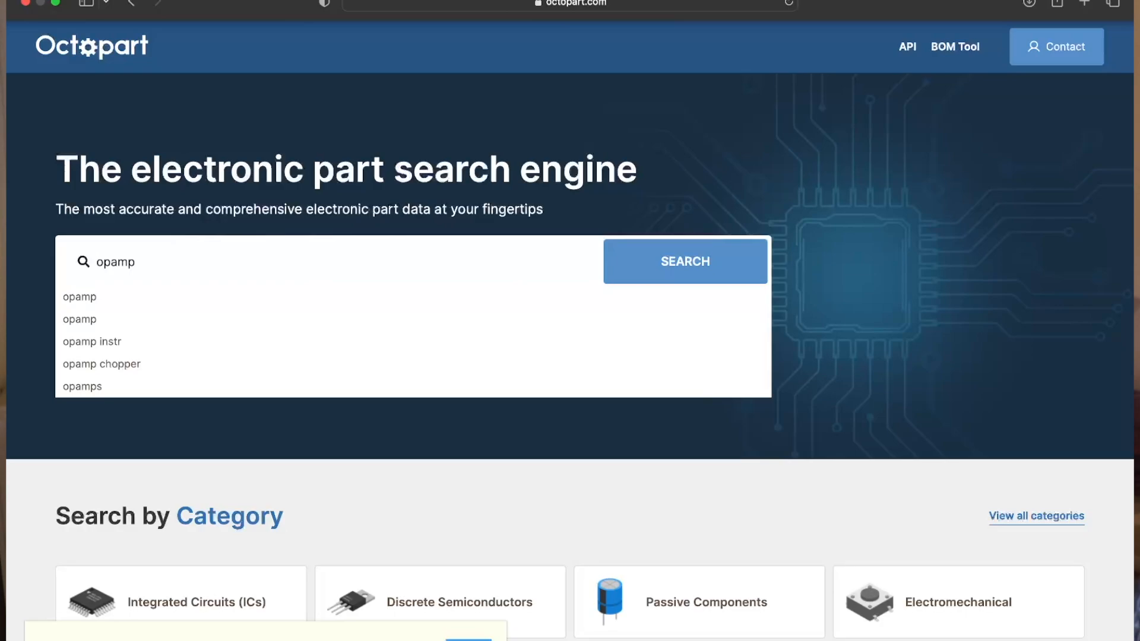
Filter the opamp results to Microchip, QFN packages, 64 pins and dsPIC core.
click(684, 261)
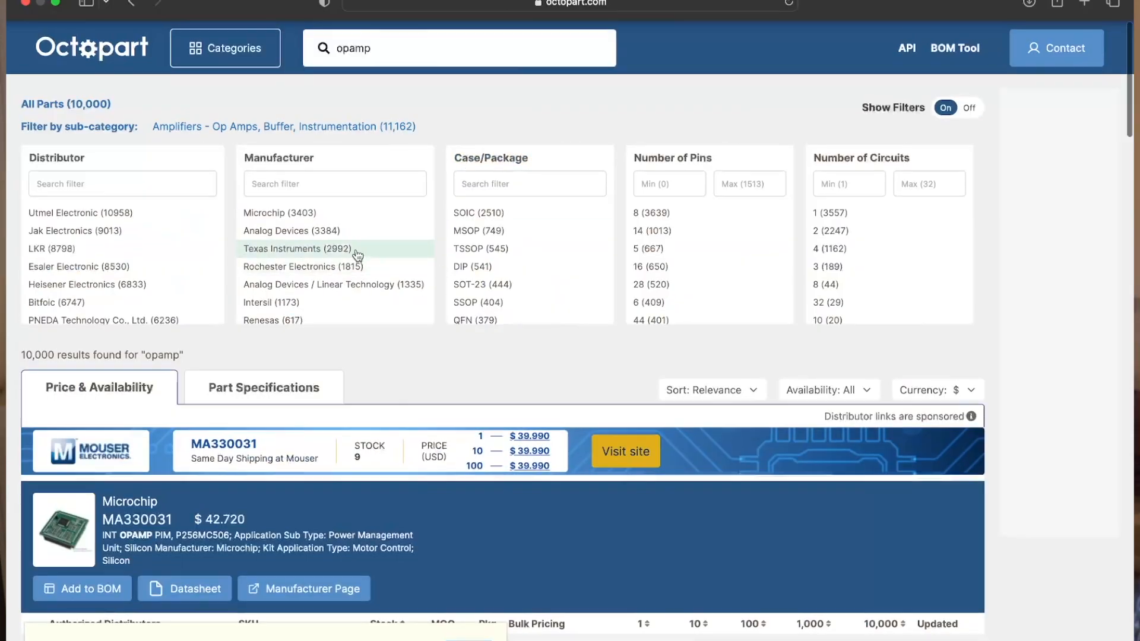
click(279, 211)
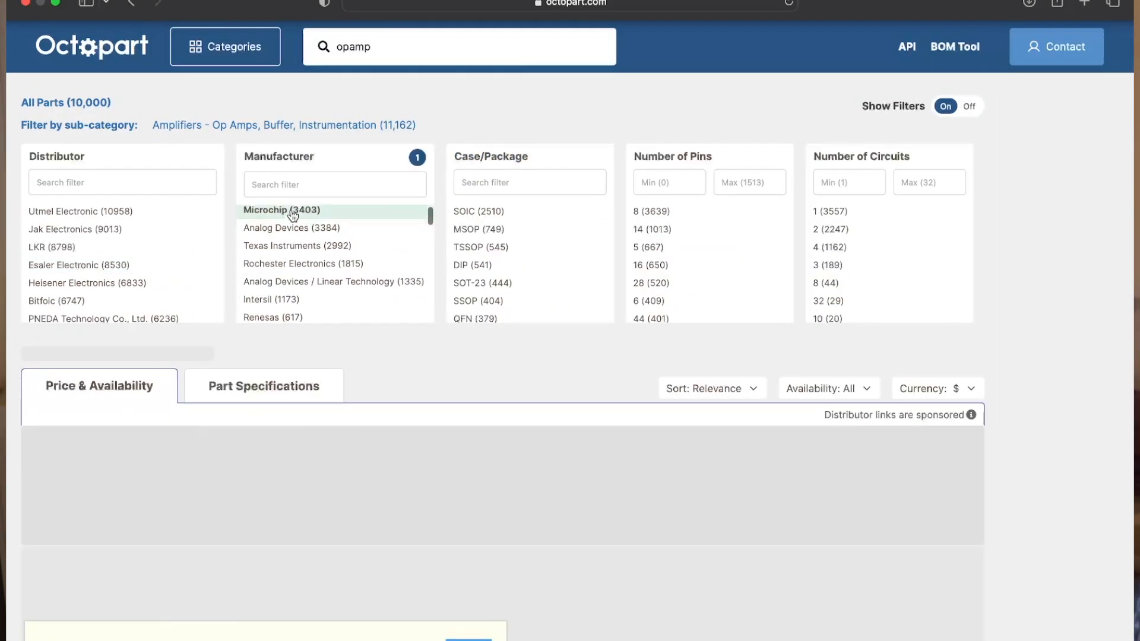
click(470, 231)
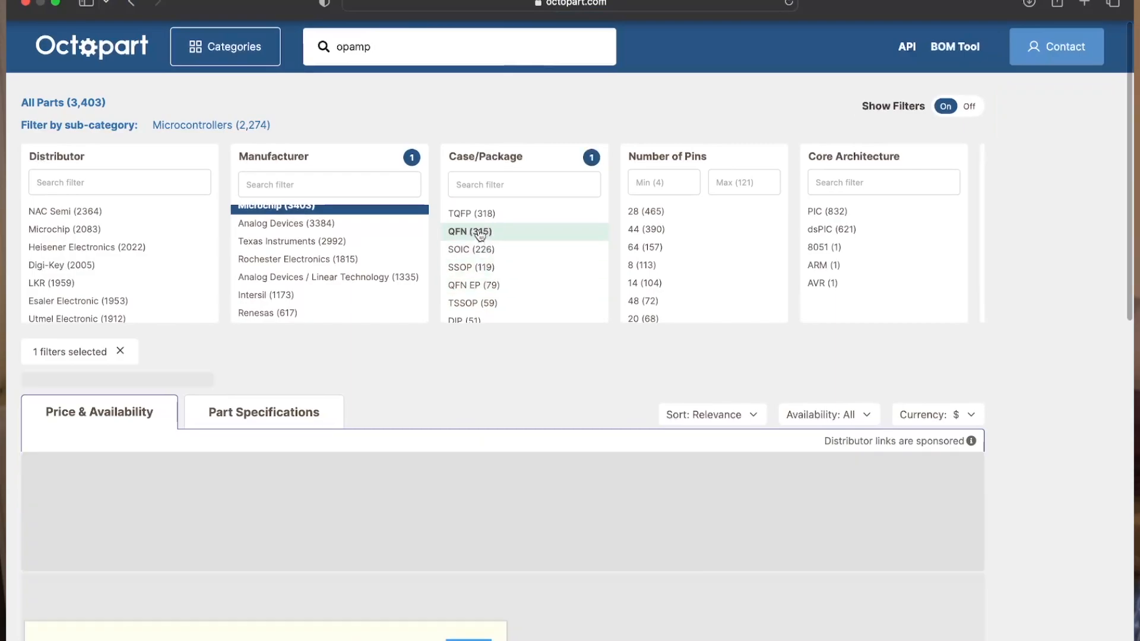
click(470, 232)
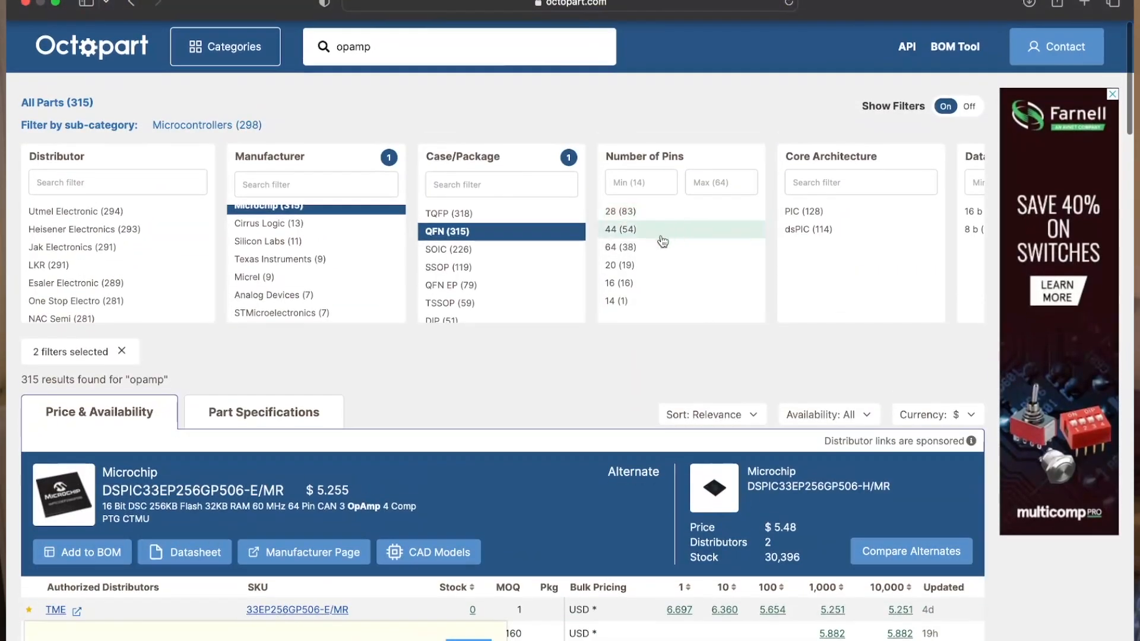
click(619, 247)
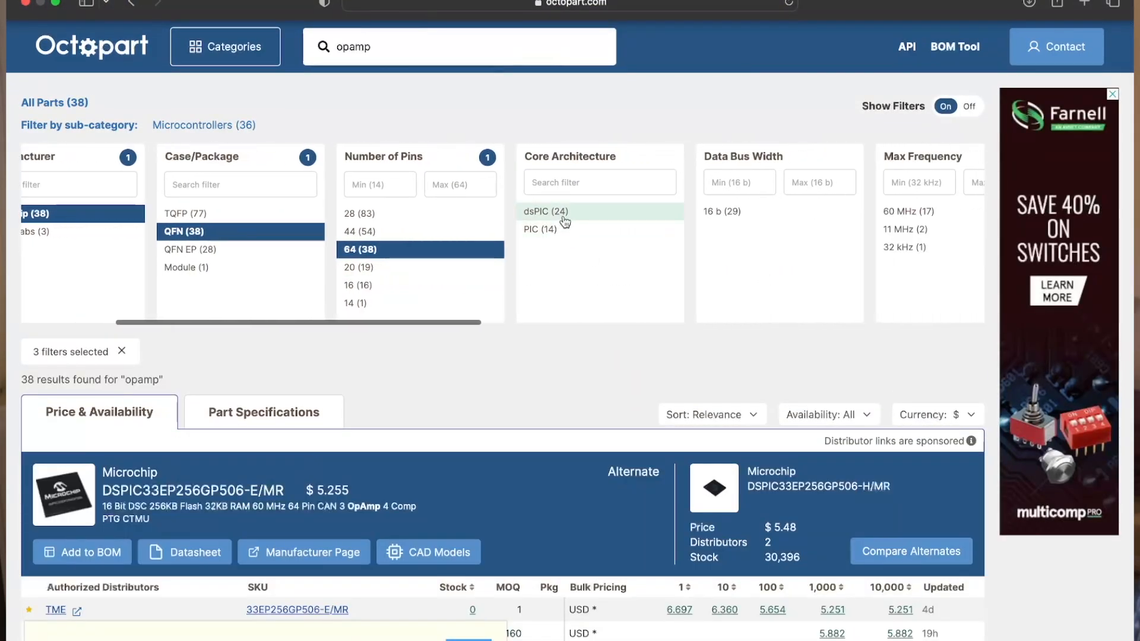
click(545, 211)
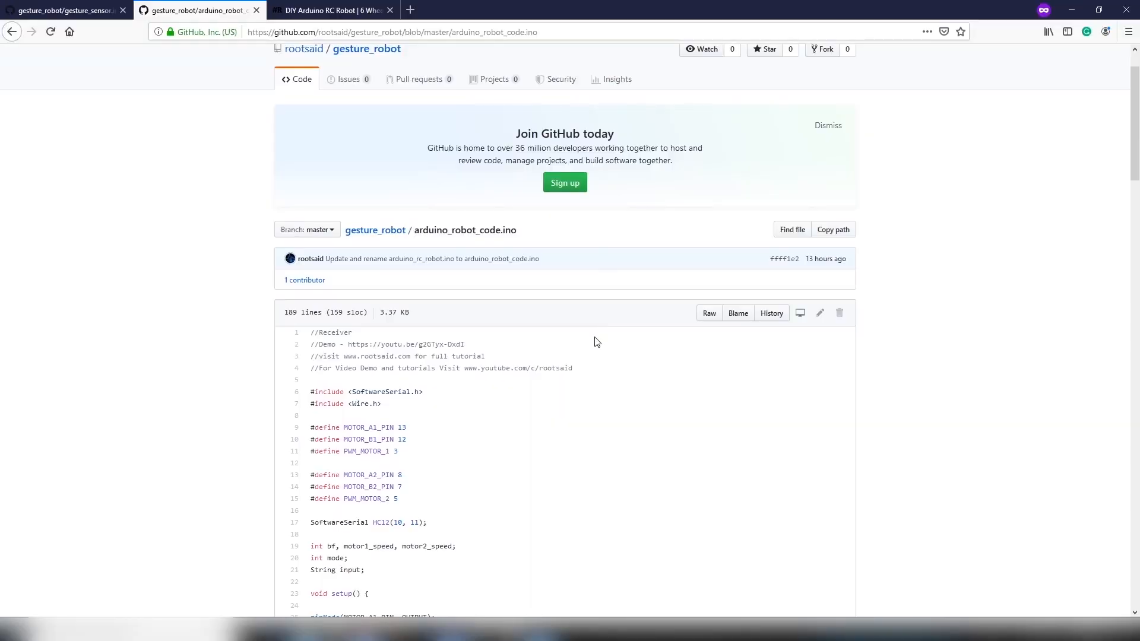
Select line 48 in loop(), where HC12 data is read into input.
scroll(down, 3)
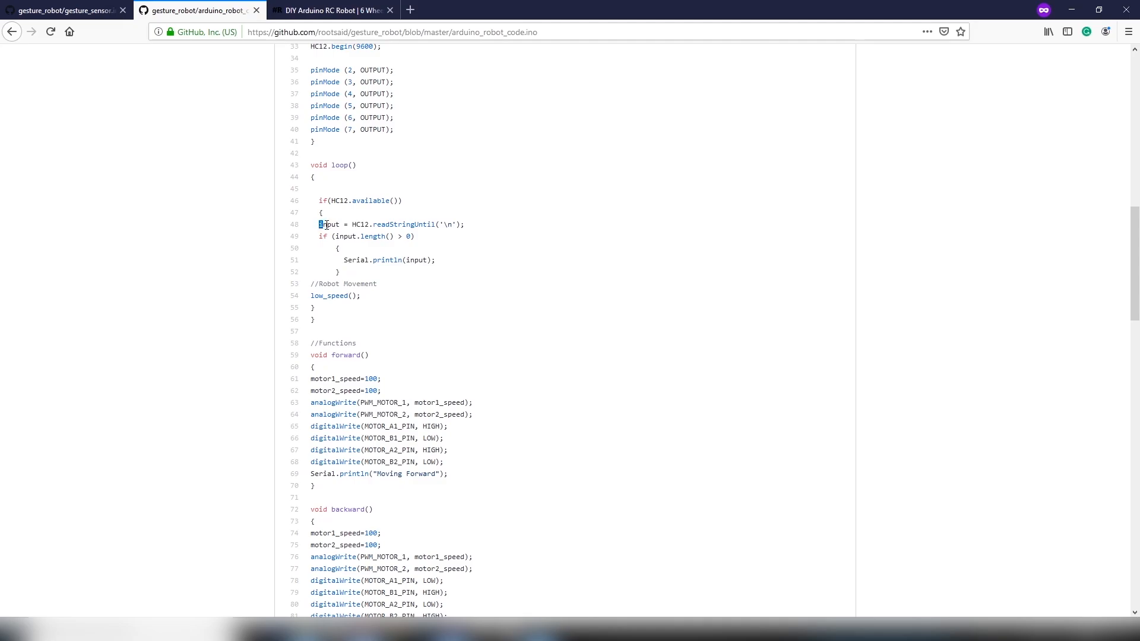
triple_click(386, 224)
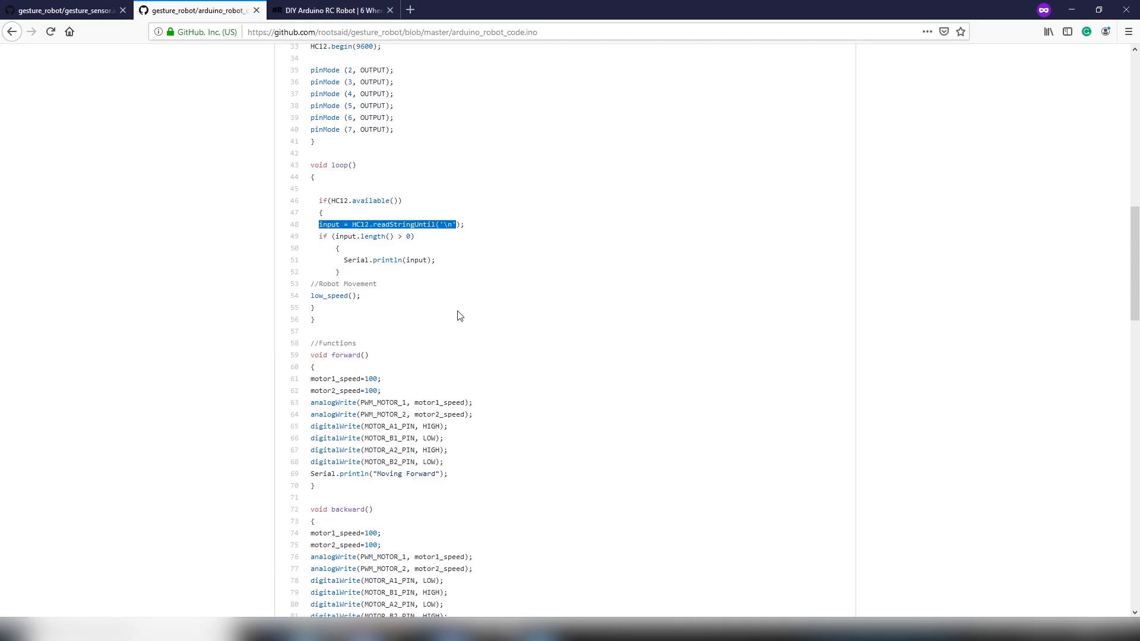